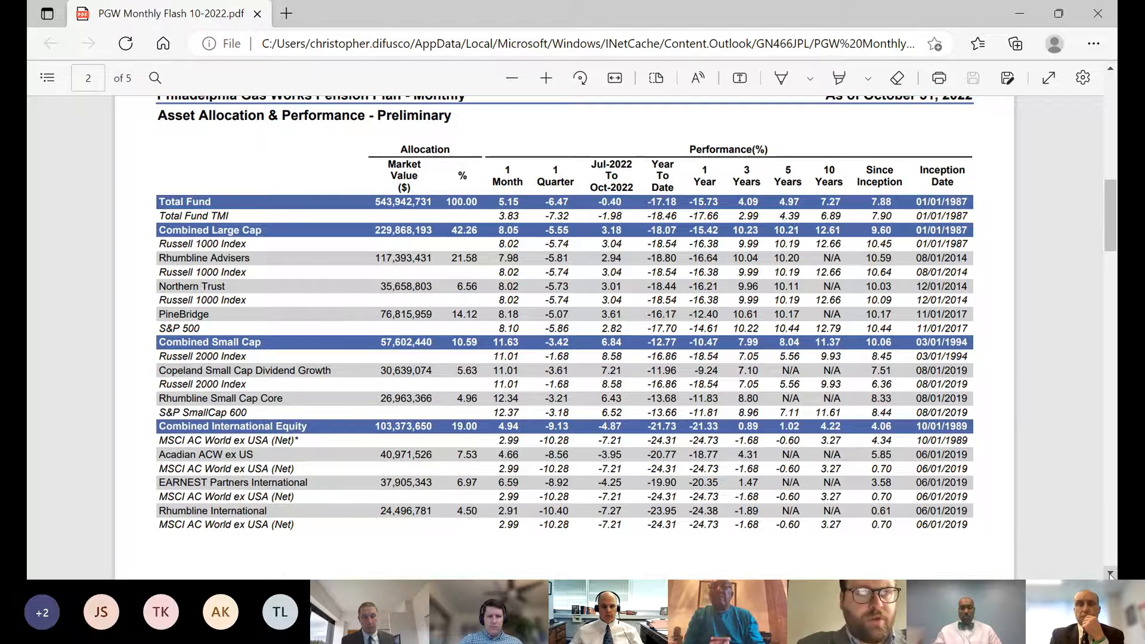
scroll(down, 3)
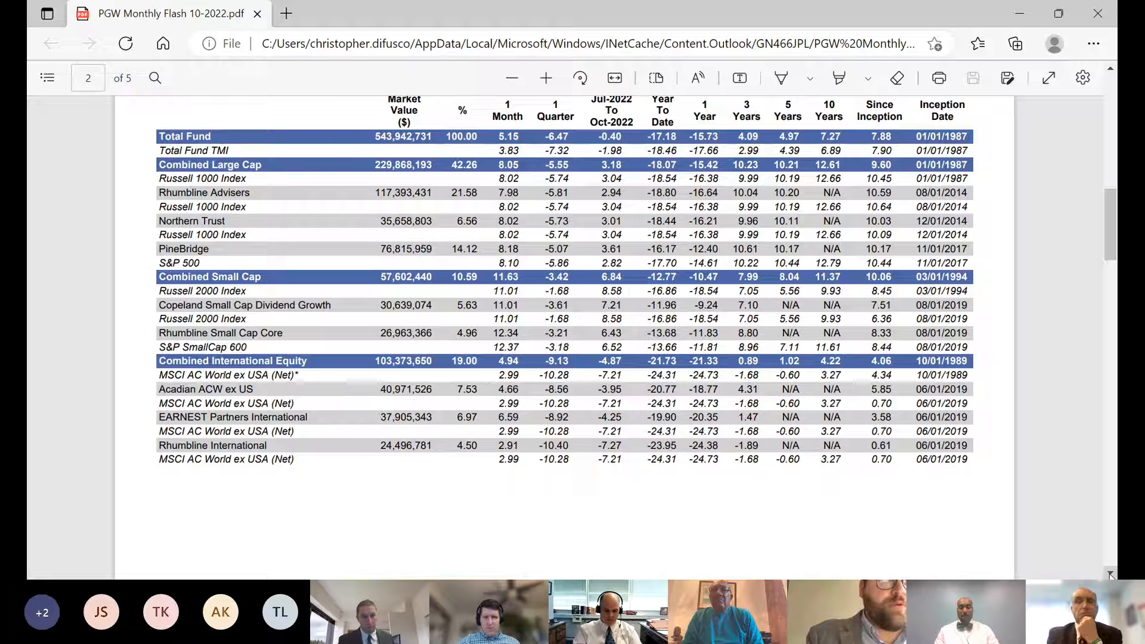
scroll(down, 3)
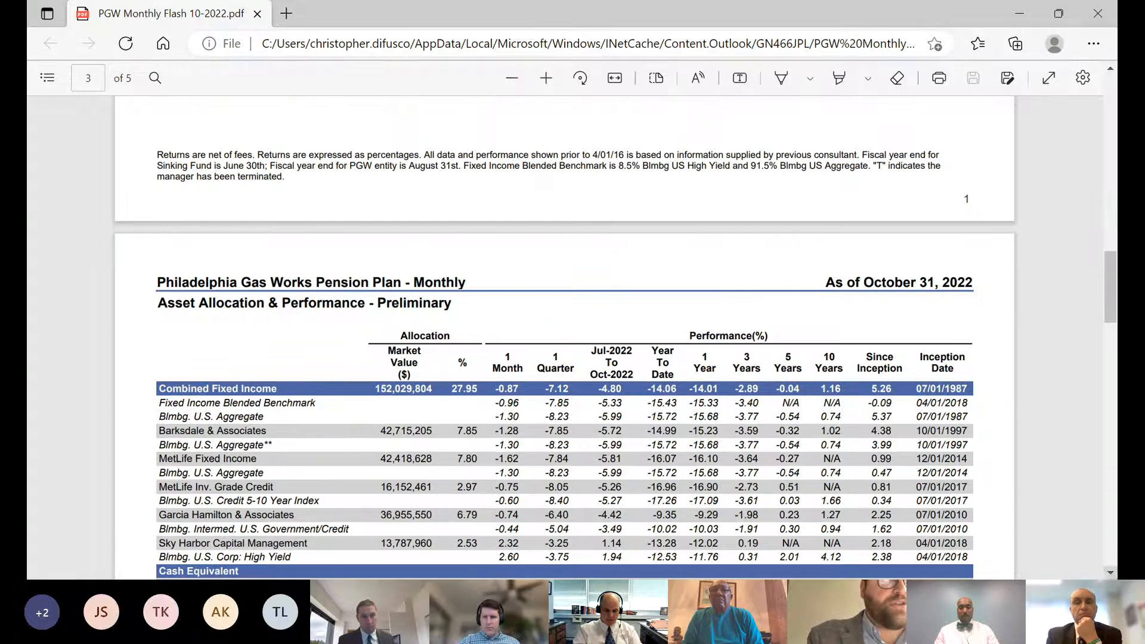
scroll(down, 3)
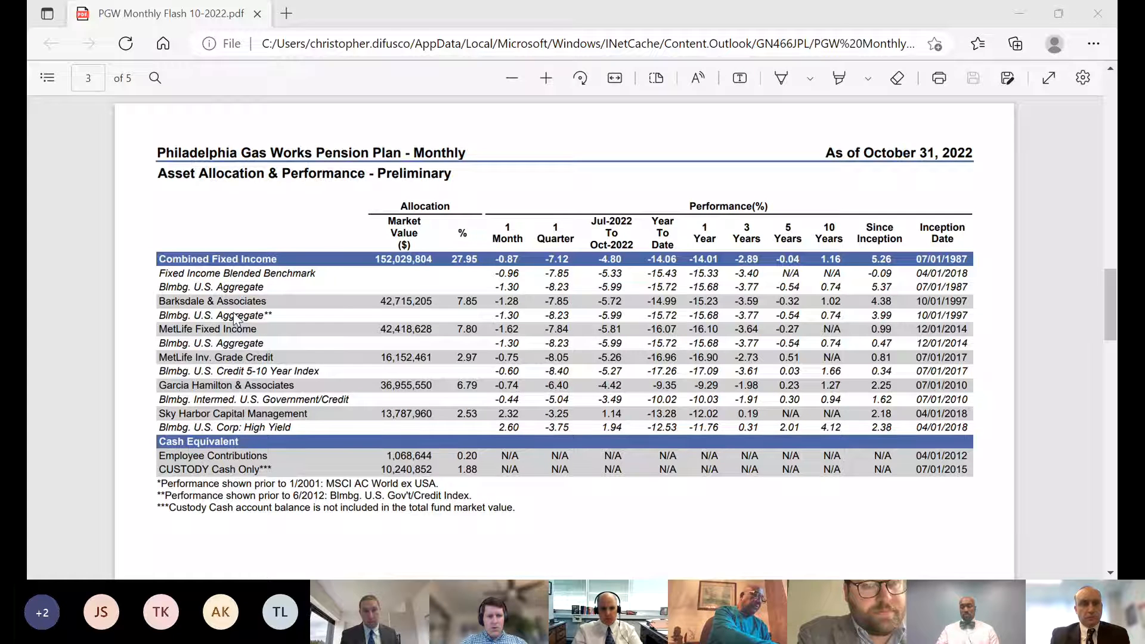
mouse_move(207, 236)
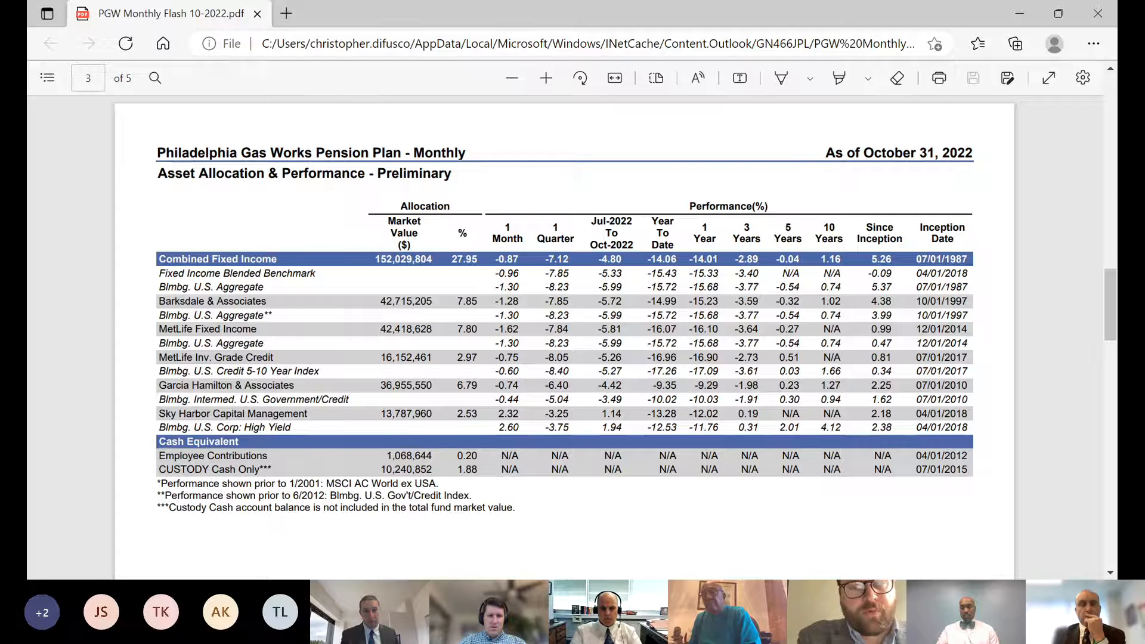
mouse_move(632, 488)
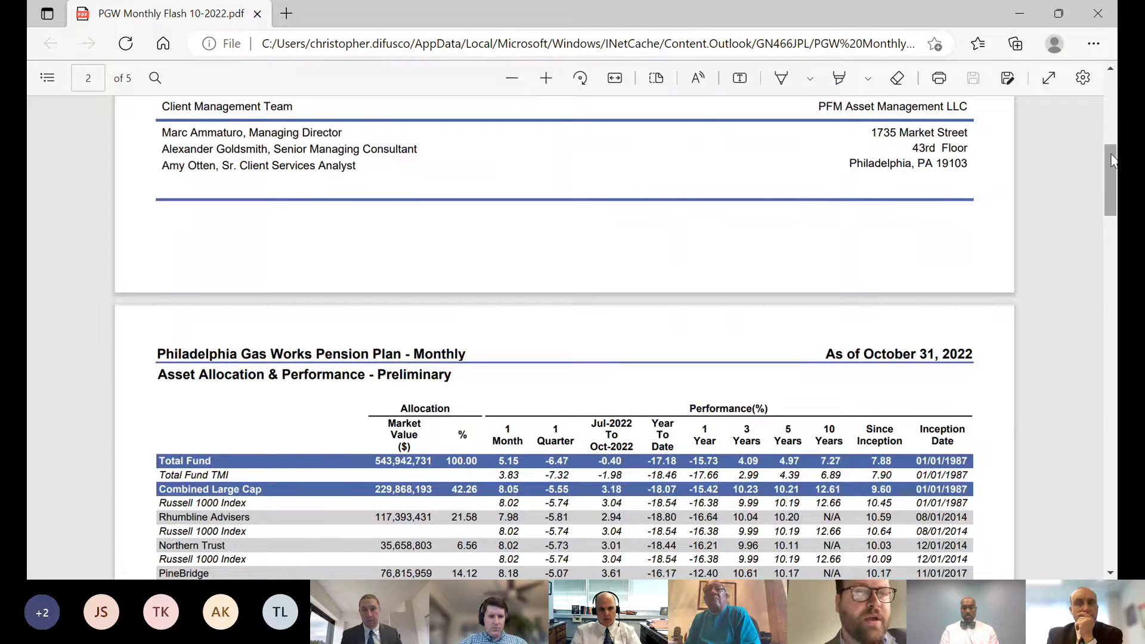
scroll(down, 3)
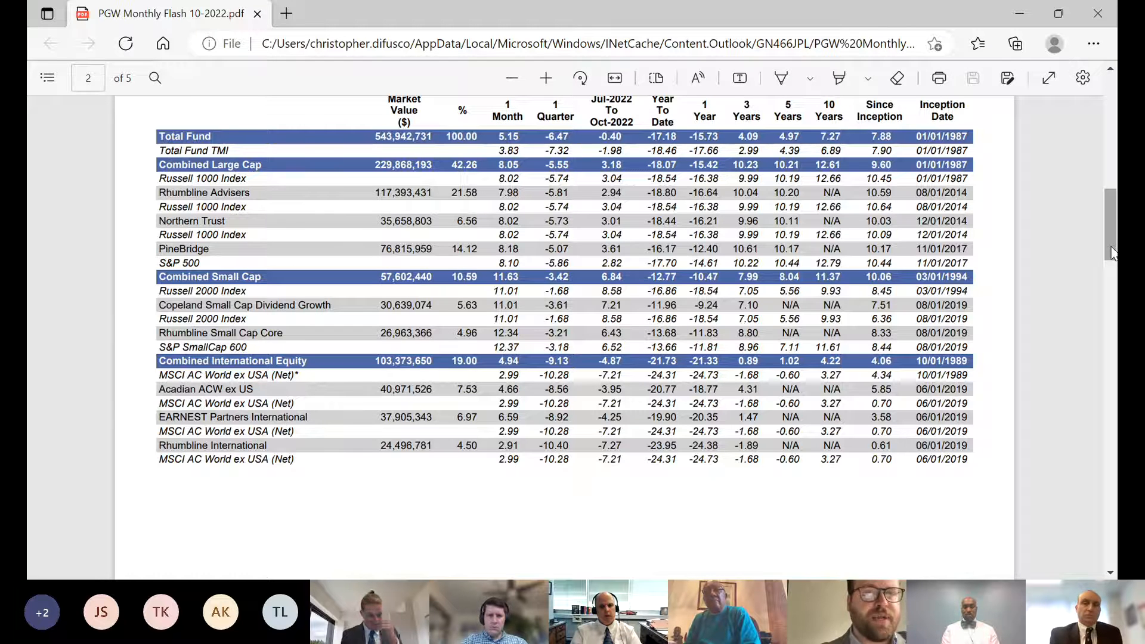
scroll(down, 3)
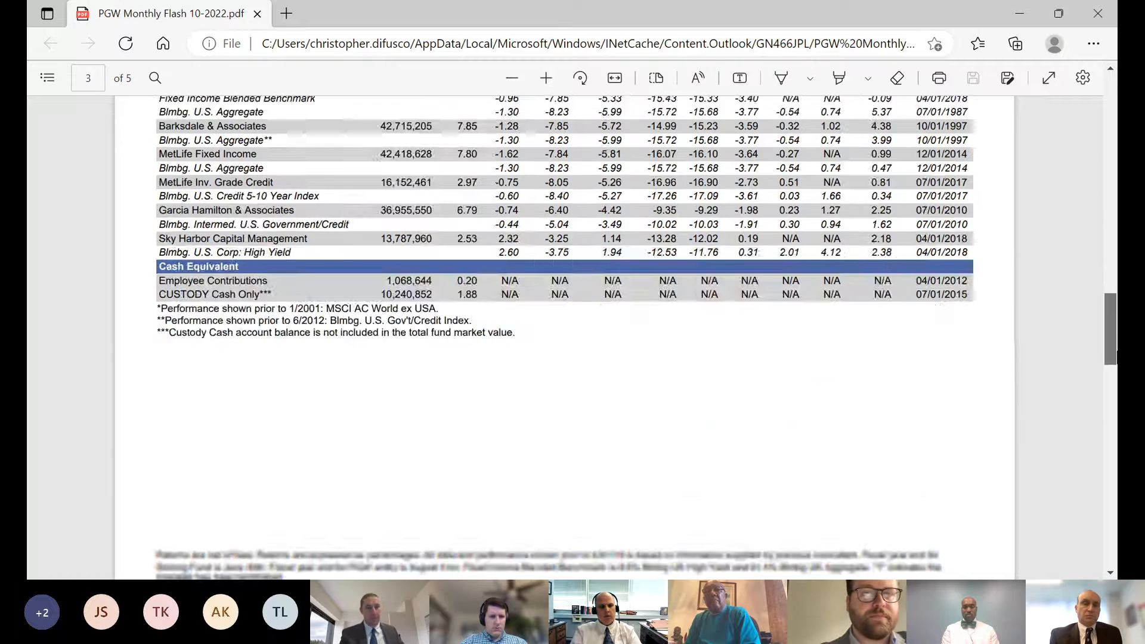
scroll(down, 3)
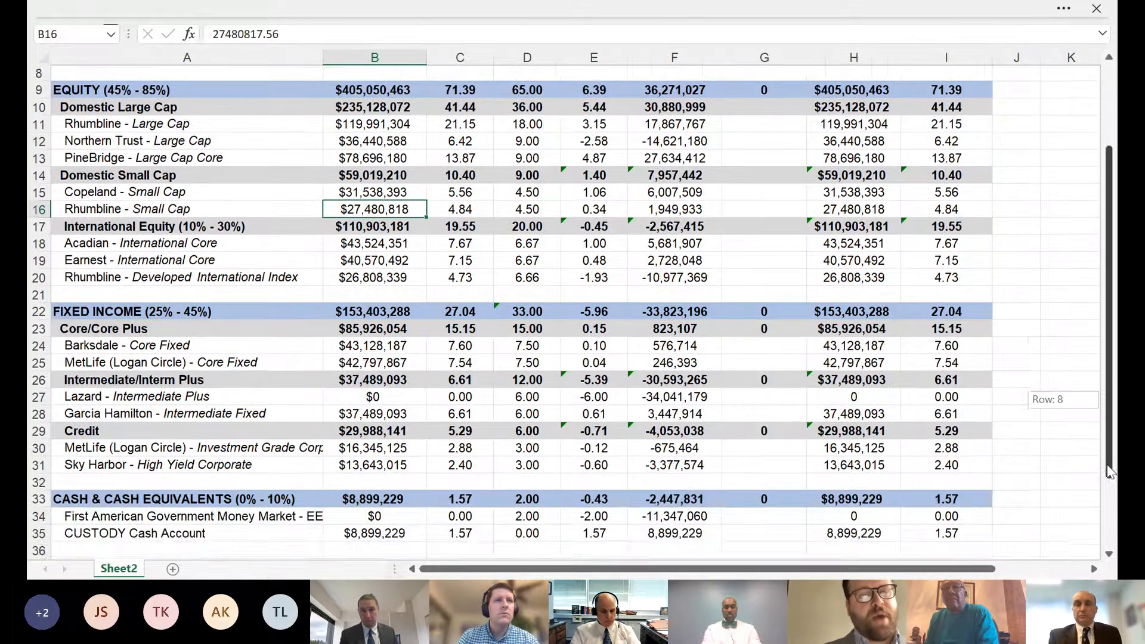
scroll(down, 3)
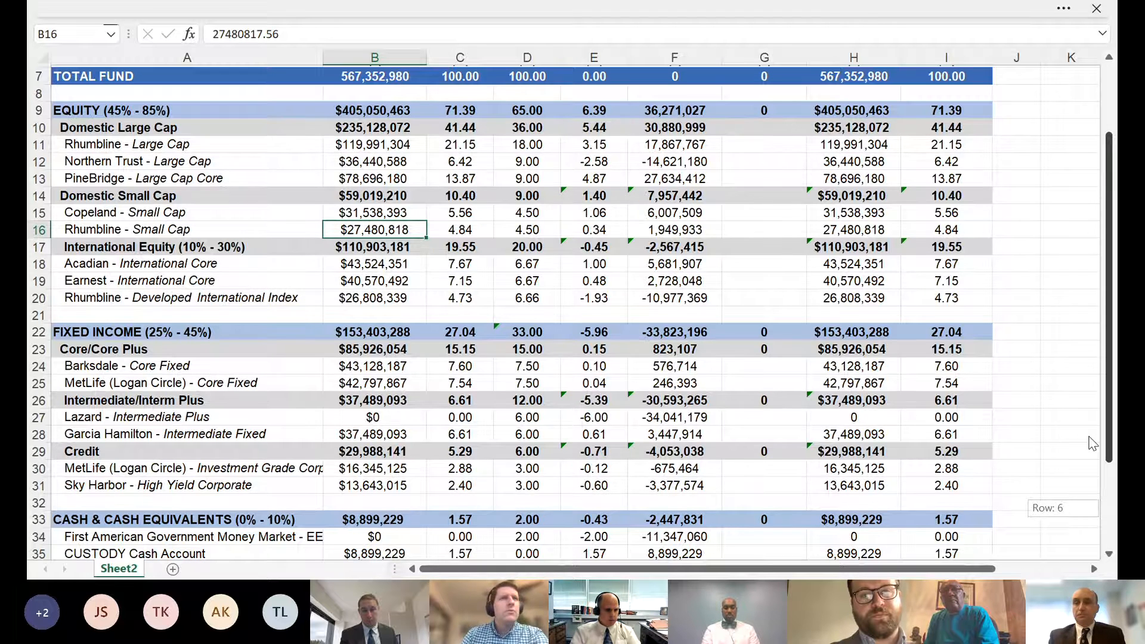
scroll(down, 3)
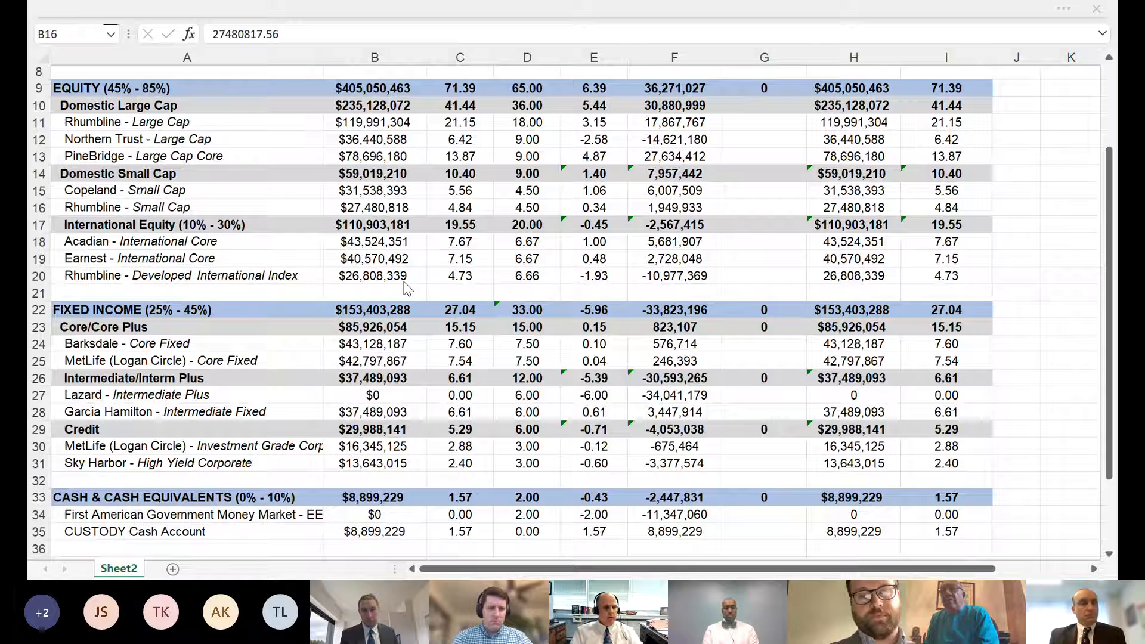
mouse_move(978, 543)
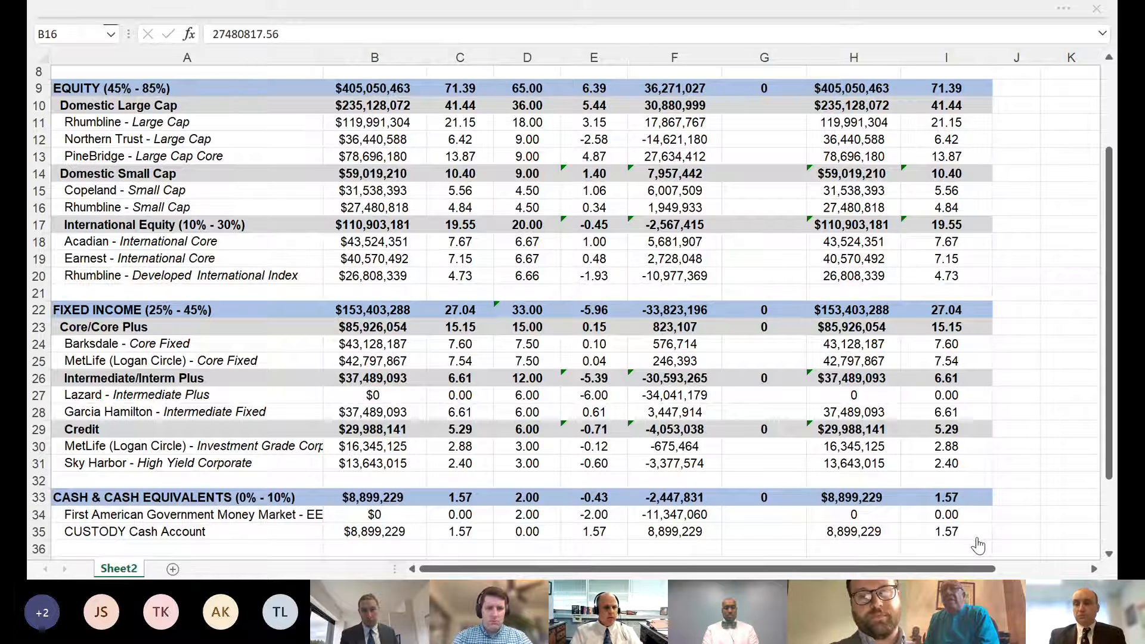